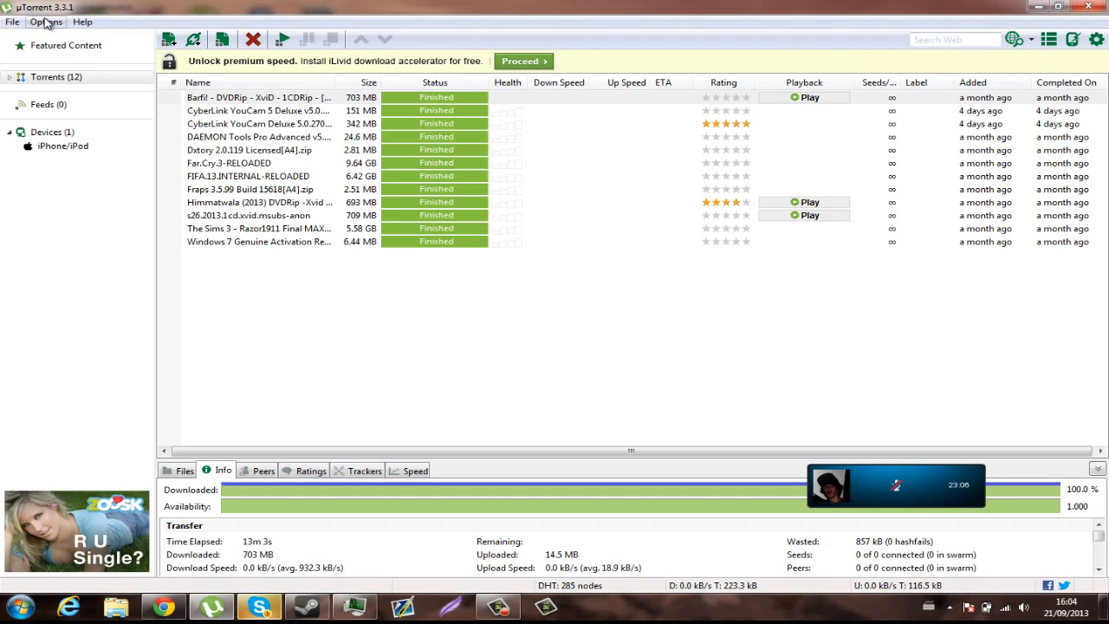
Open µTorrent's Options menu in the menu bar.
{"action": "left_click", "coordinate": [46, 21]}
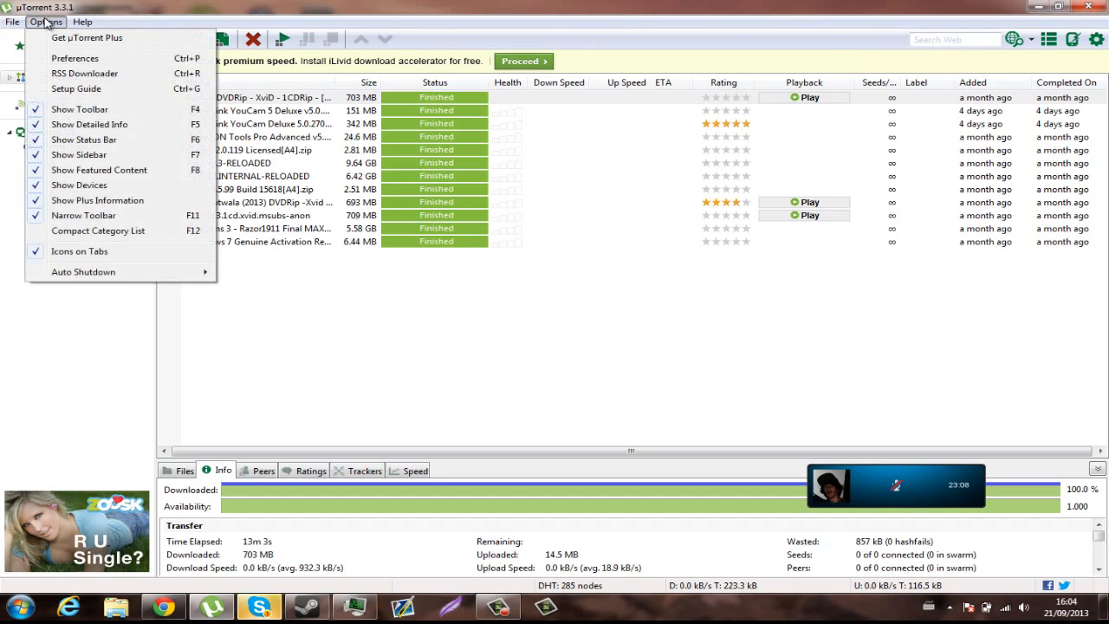
Choose Preferences from the Options menu to open the Preferences window.
{"action": "left_click", "coordinate": [75, 58]}
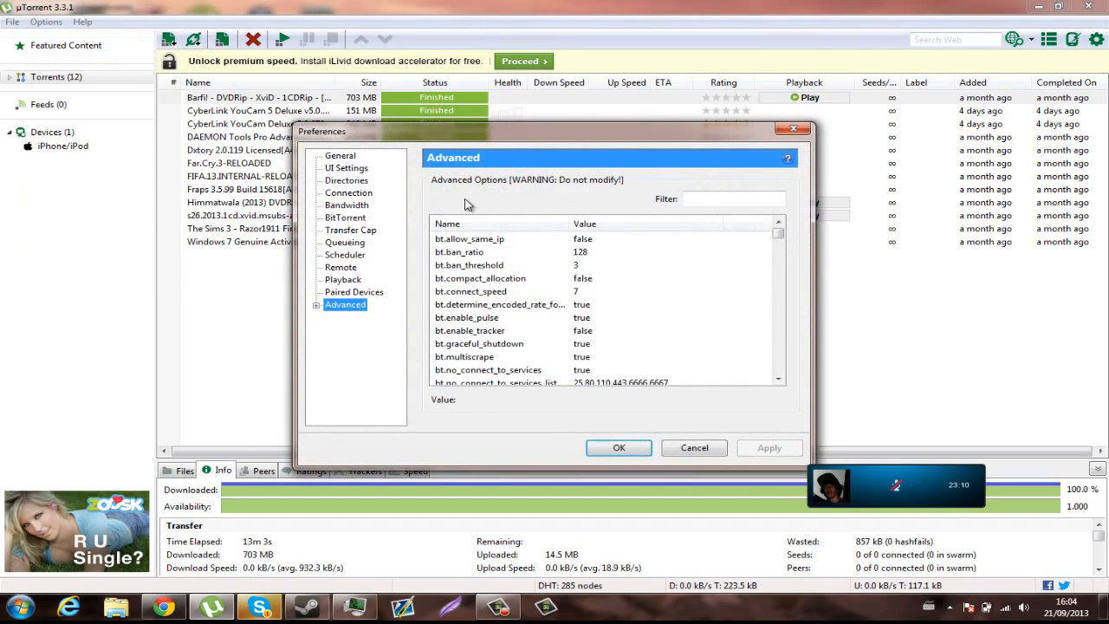
{"action": "mouse_move", "coordinate": [524, 157]}
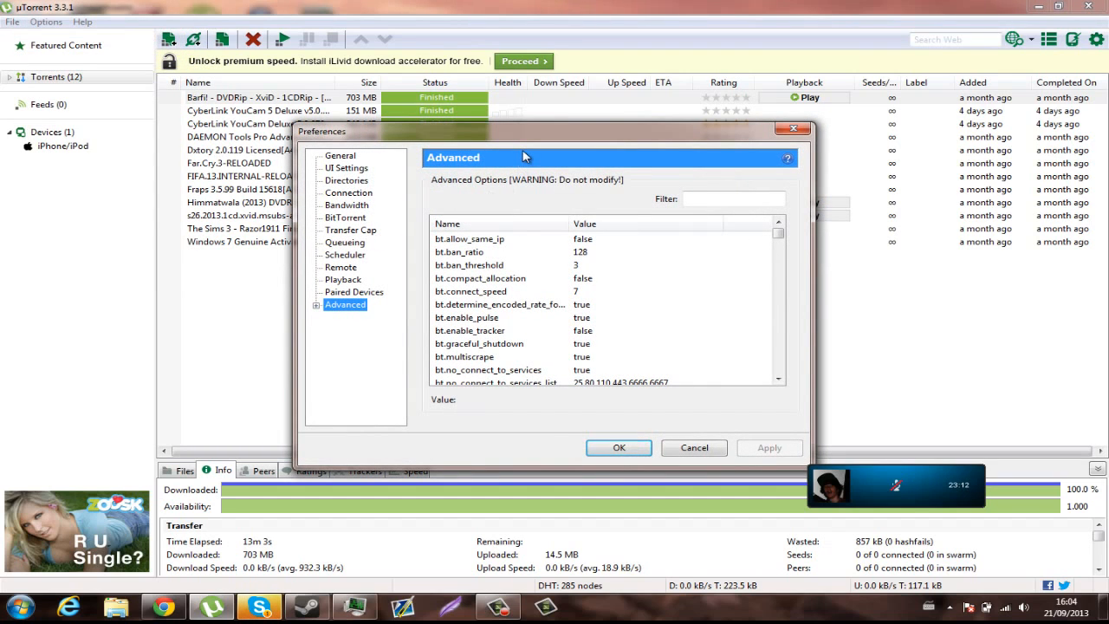
{"action": "mouse_move", "coordinate": [42, 8]}
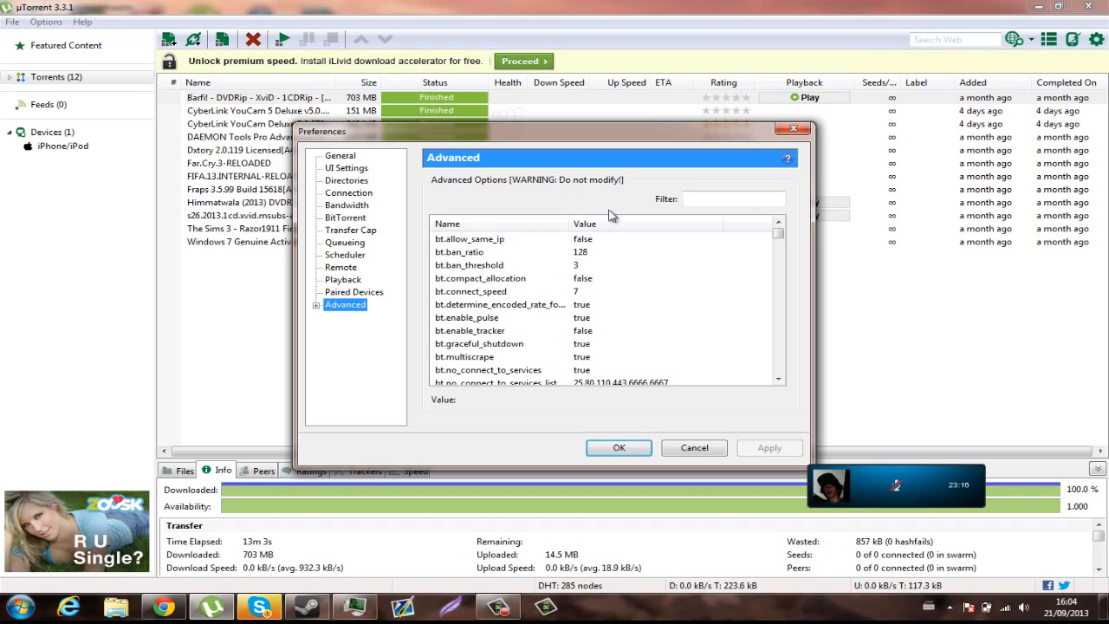
{"action": "mouse_move", "coordinate": [689, 152]}
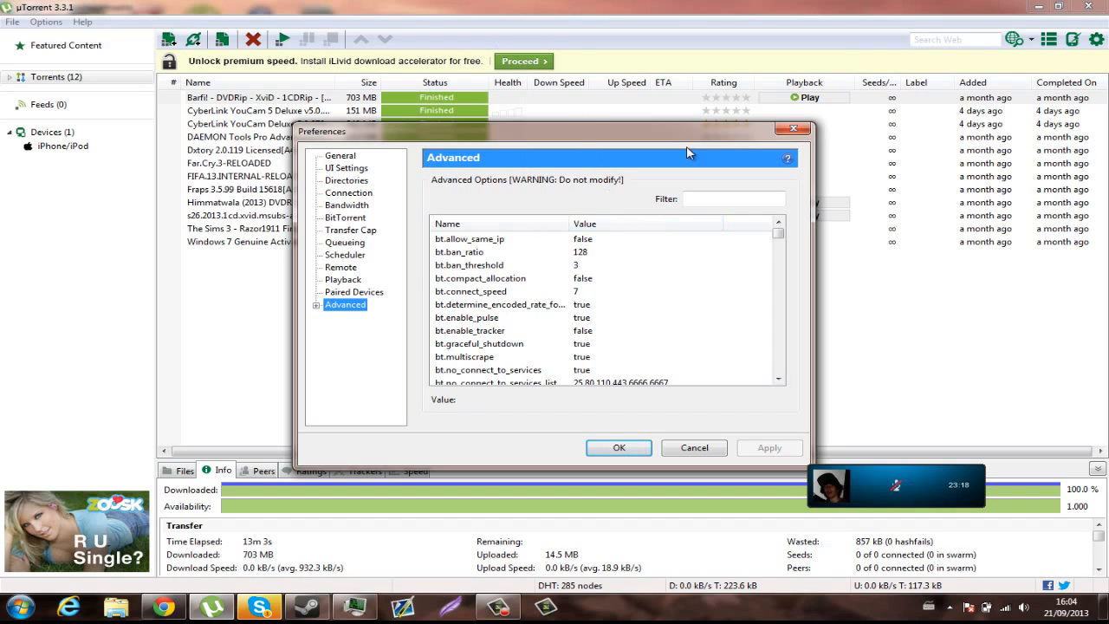
{"action": "mouse_move", "coordinate": [522, 6]}
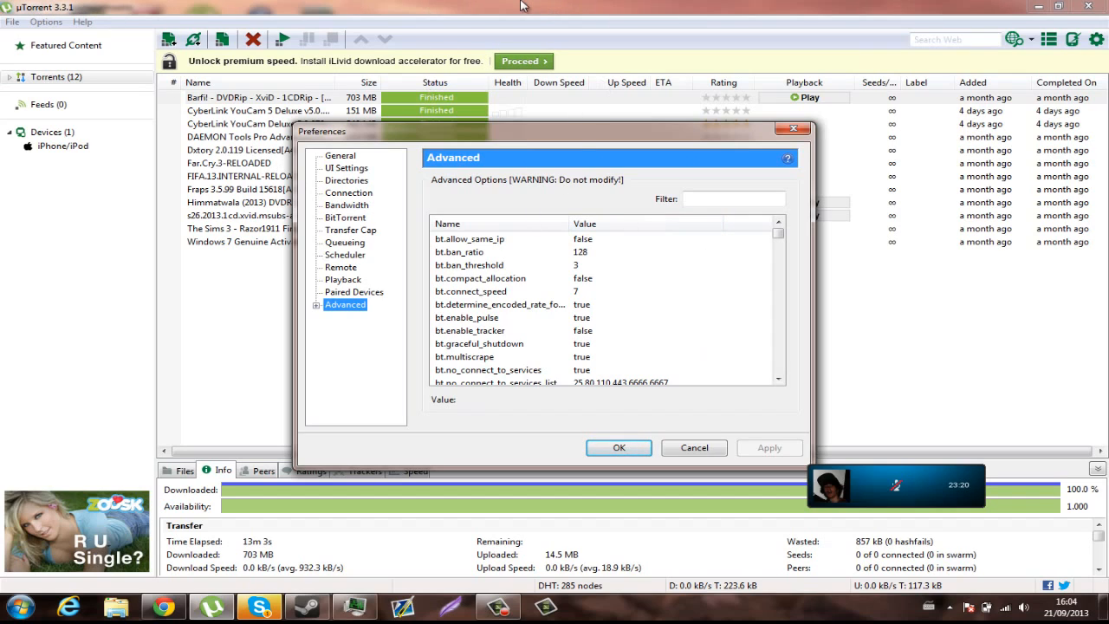
{"action": "mouse_move", "coordinate": [341, 156]}
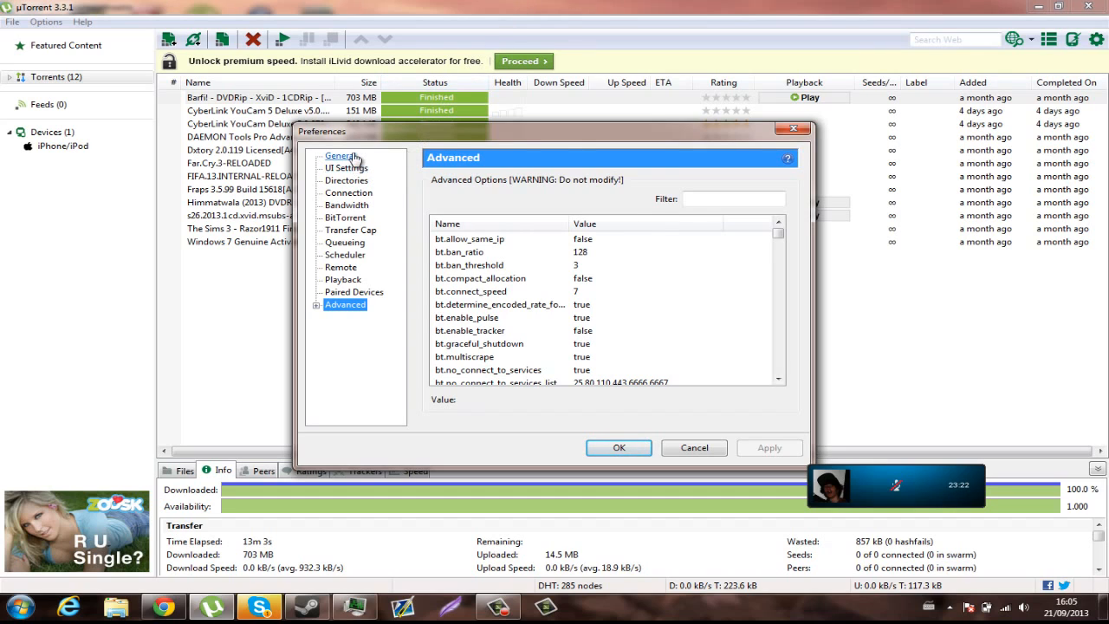
Review General, Connection port and Bandwidth pages, ending on BitTorrent with outgoing encryption Forced.
{"action": "left_click", "coordinate": [341, 155]}
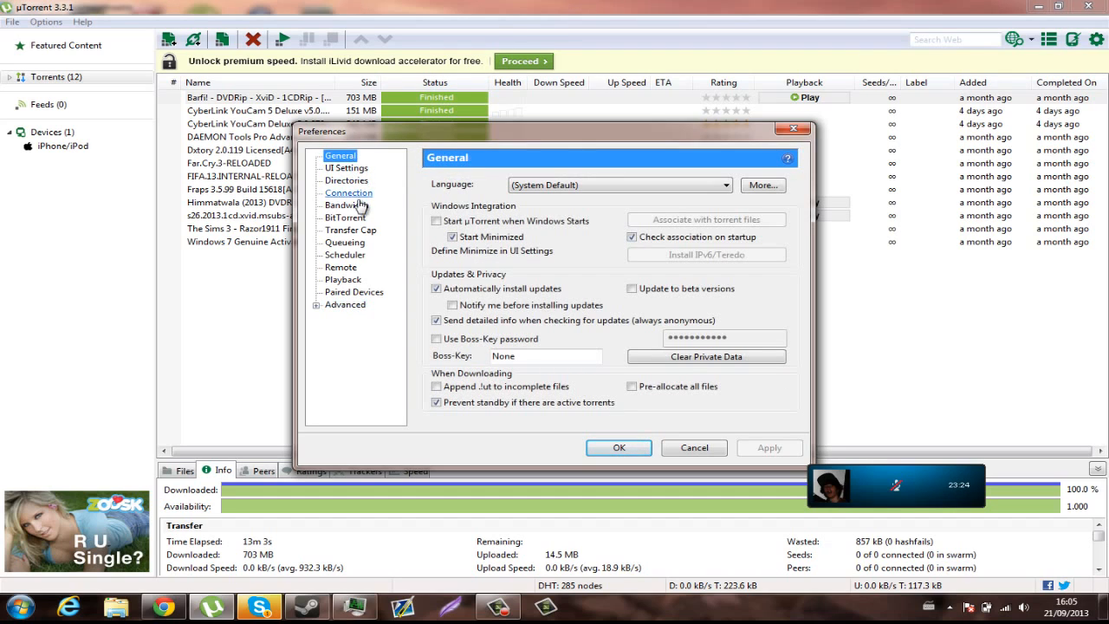
{"action": "left_click", "coordinate": [348, 193]}
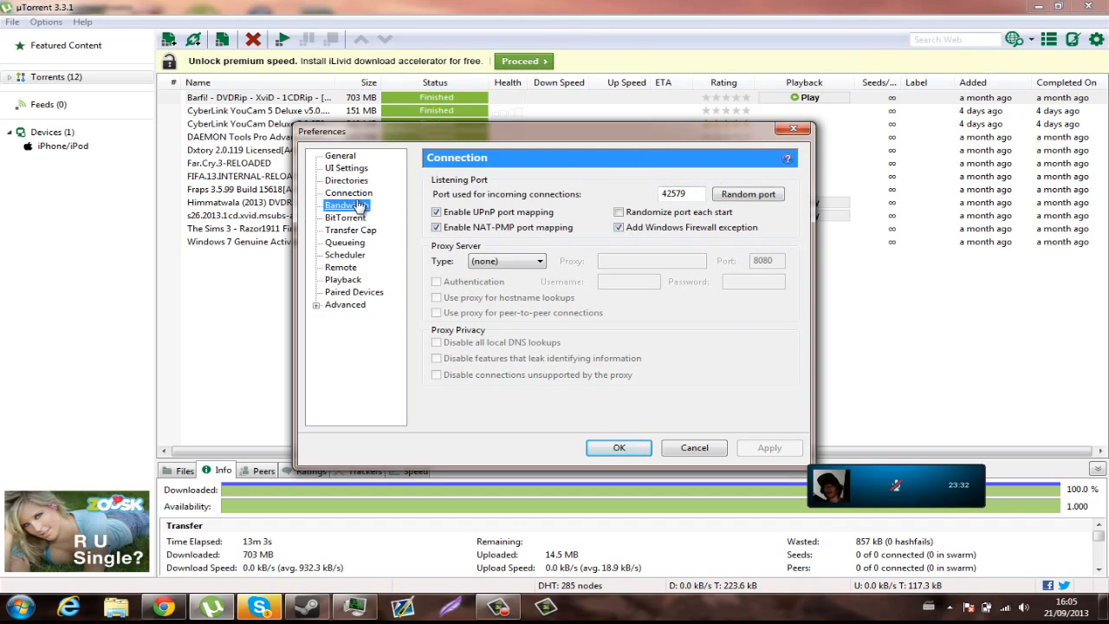
{"action": "left_click", "coordinate": [347, 204]}
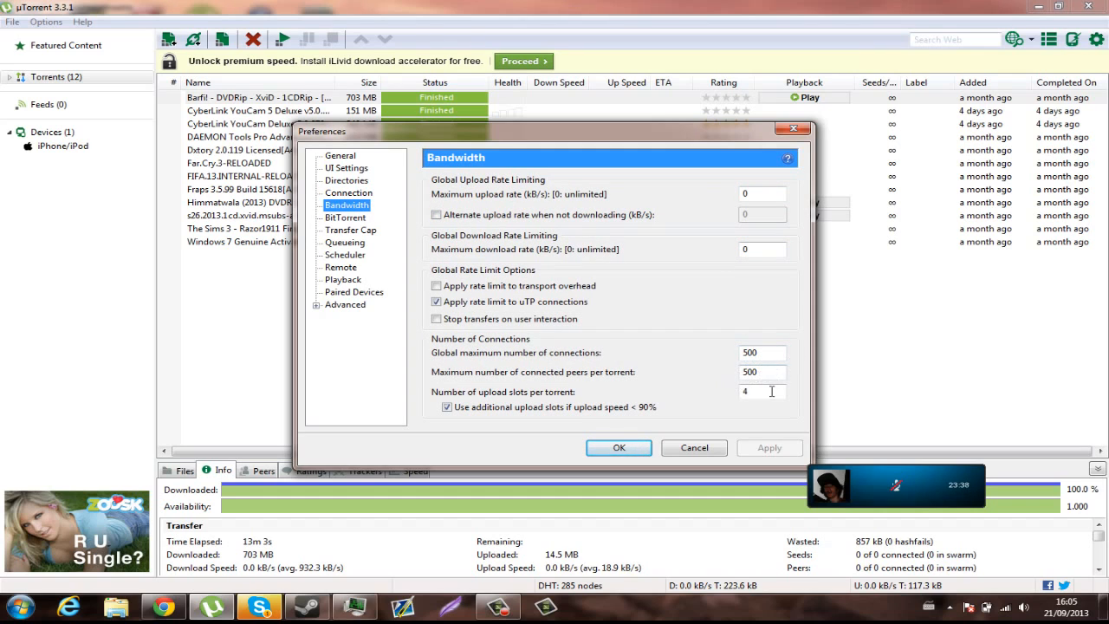
{"action": "left_click", "coordinate": [345, 217]}
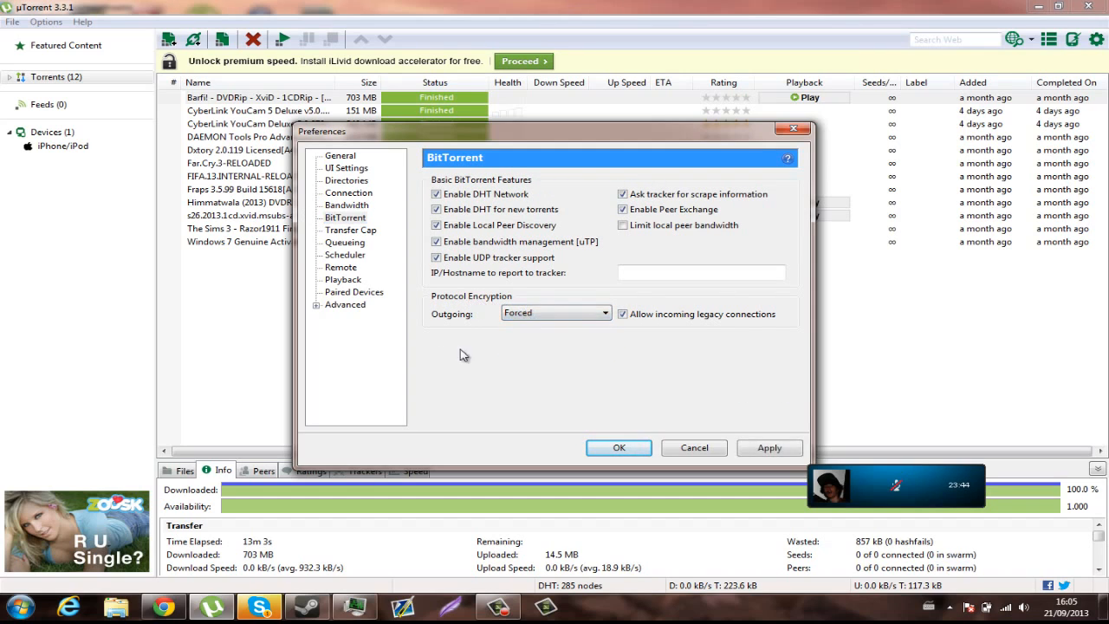
Confirm Enable Transfer Cap is unticked, scroll the Advanced options, and cancel Preferences.
{"action": "left_click", "coordinate": [351, 230]}
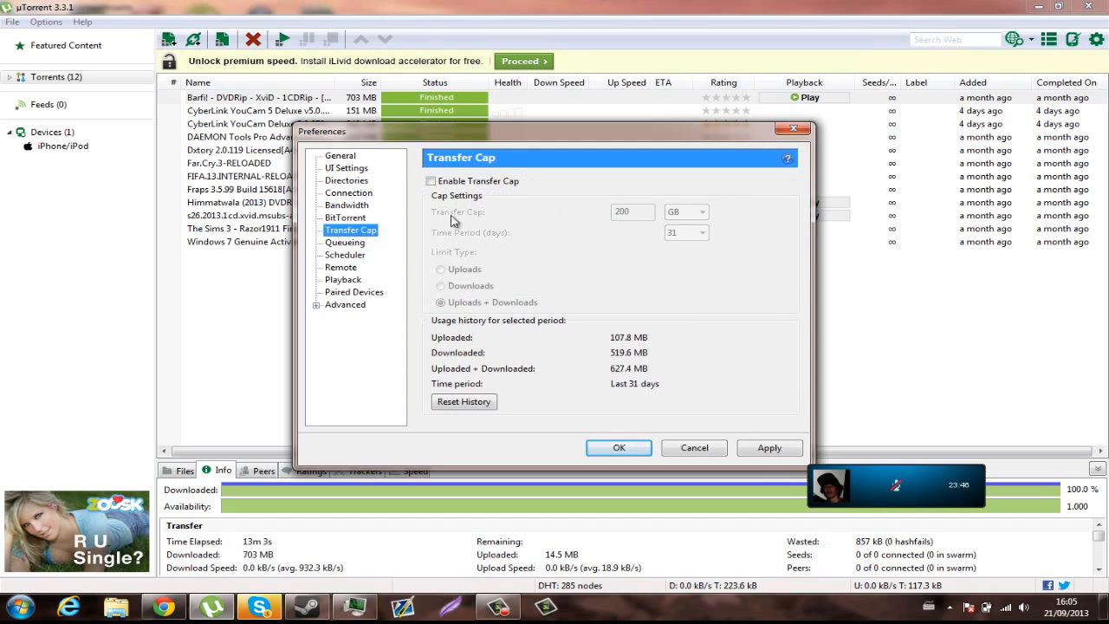
{"action": "left_click", "coordinate": [345, 217]}
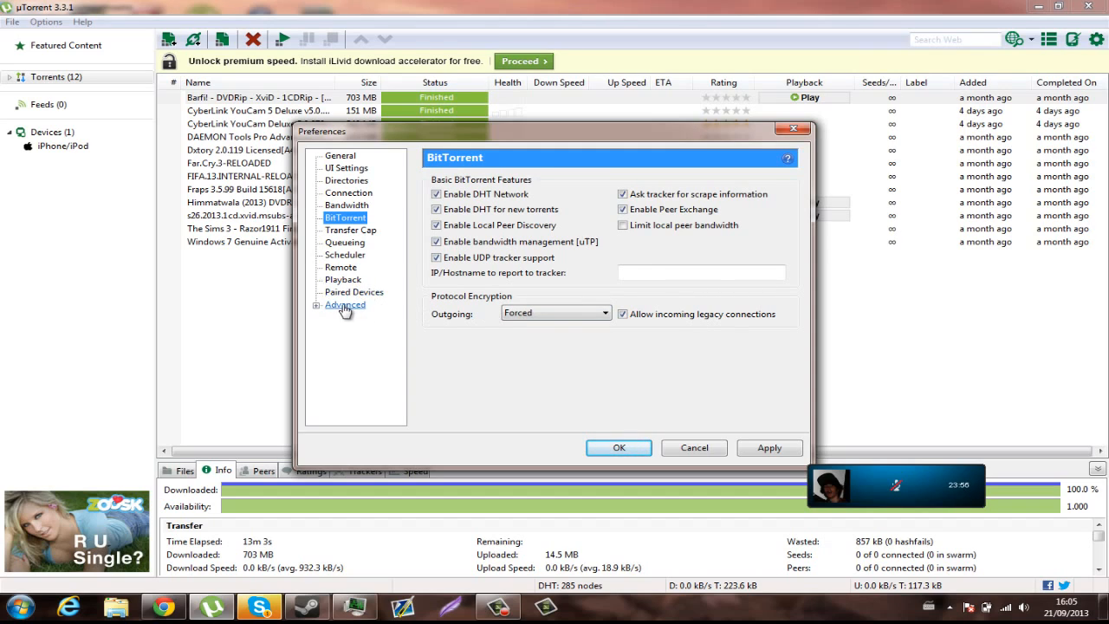
{"action": "left_click", "coordinate": [345, 305]}
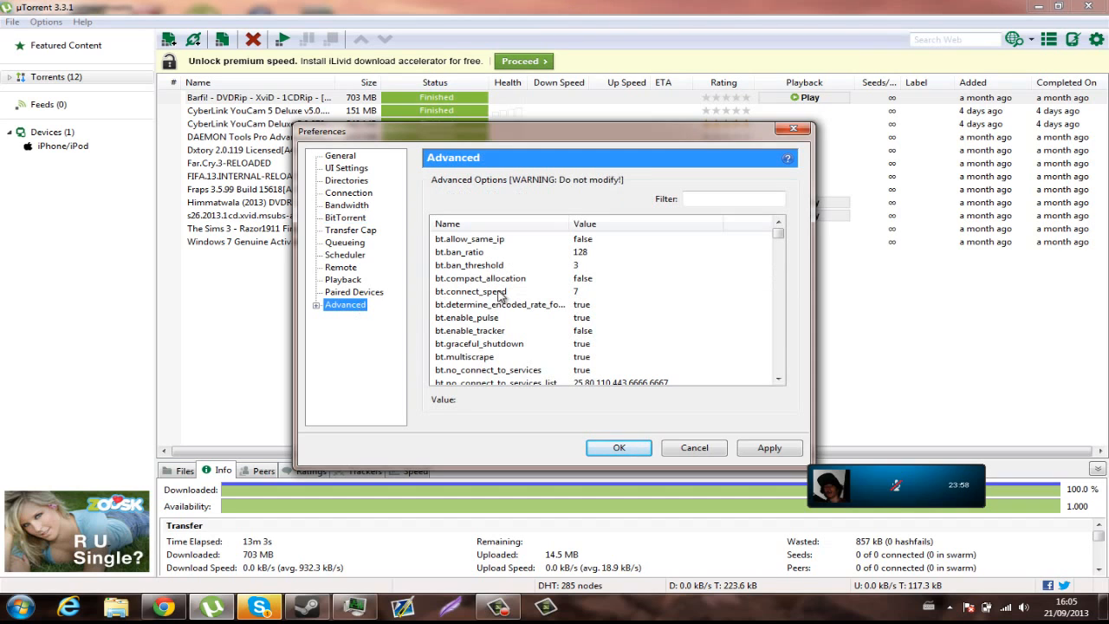
{"action": "scroll", "scroll_direction": "down", "scroll_amount": 3}
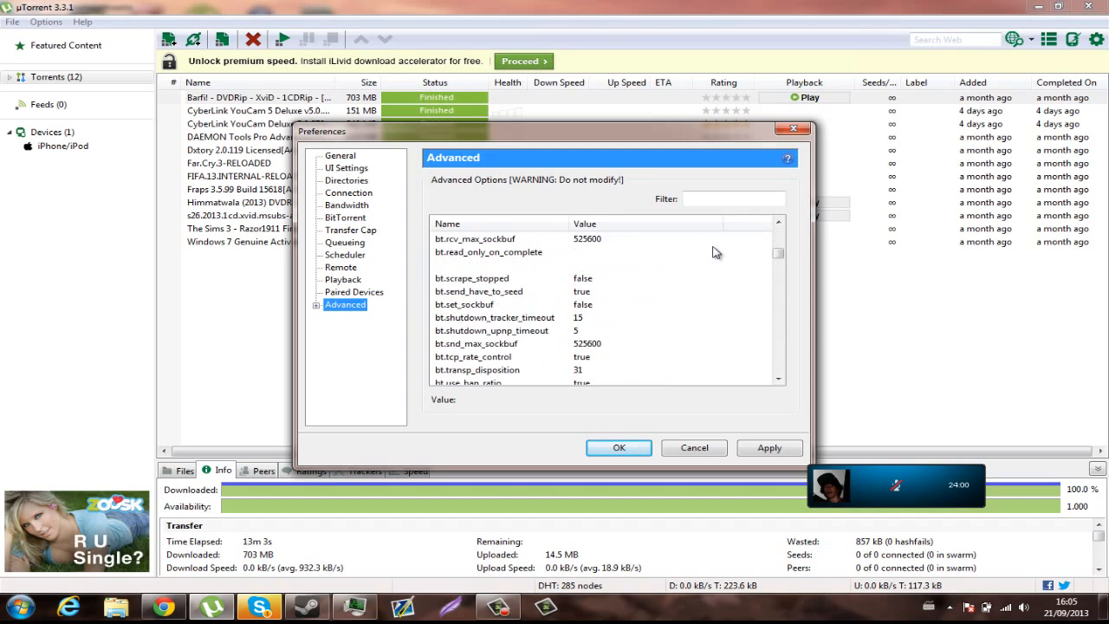
{"action": "scroll", "scroll_direction": "up", "scroll_amount": 3}
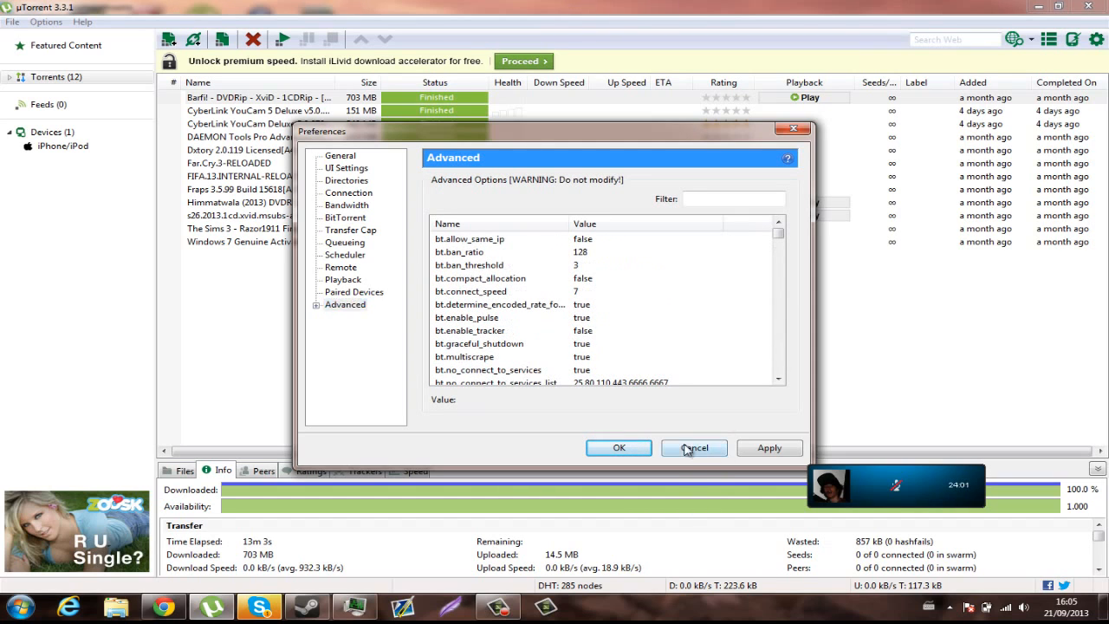
{"action": "left_click", "coordinate": [692, 448]}
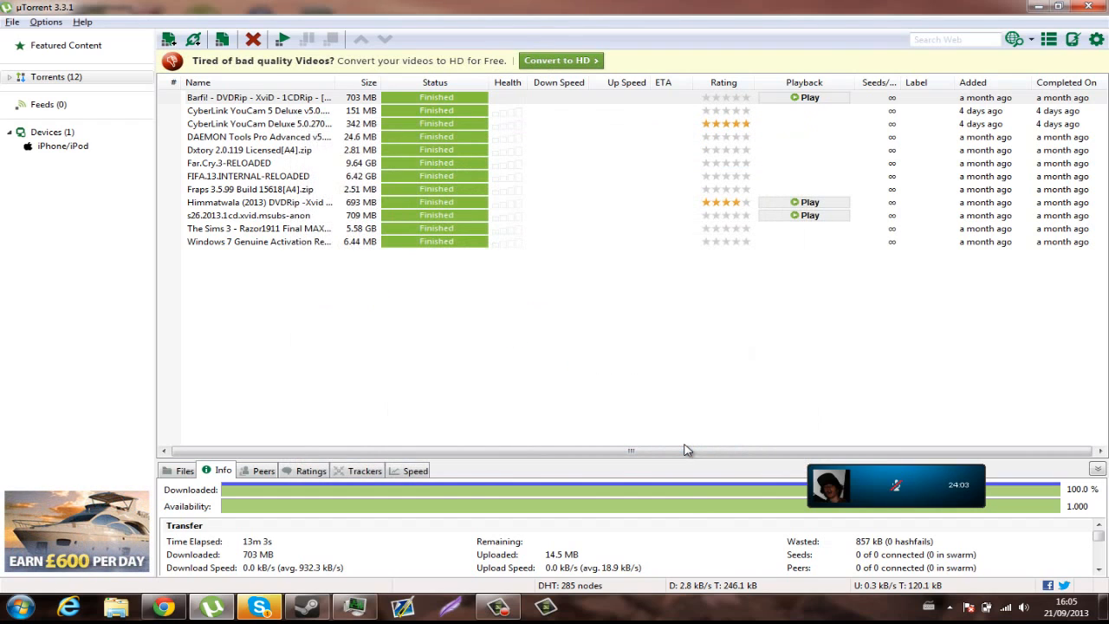